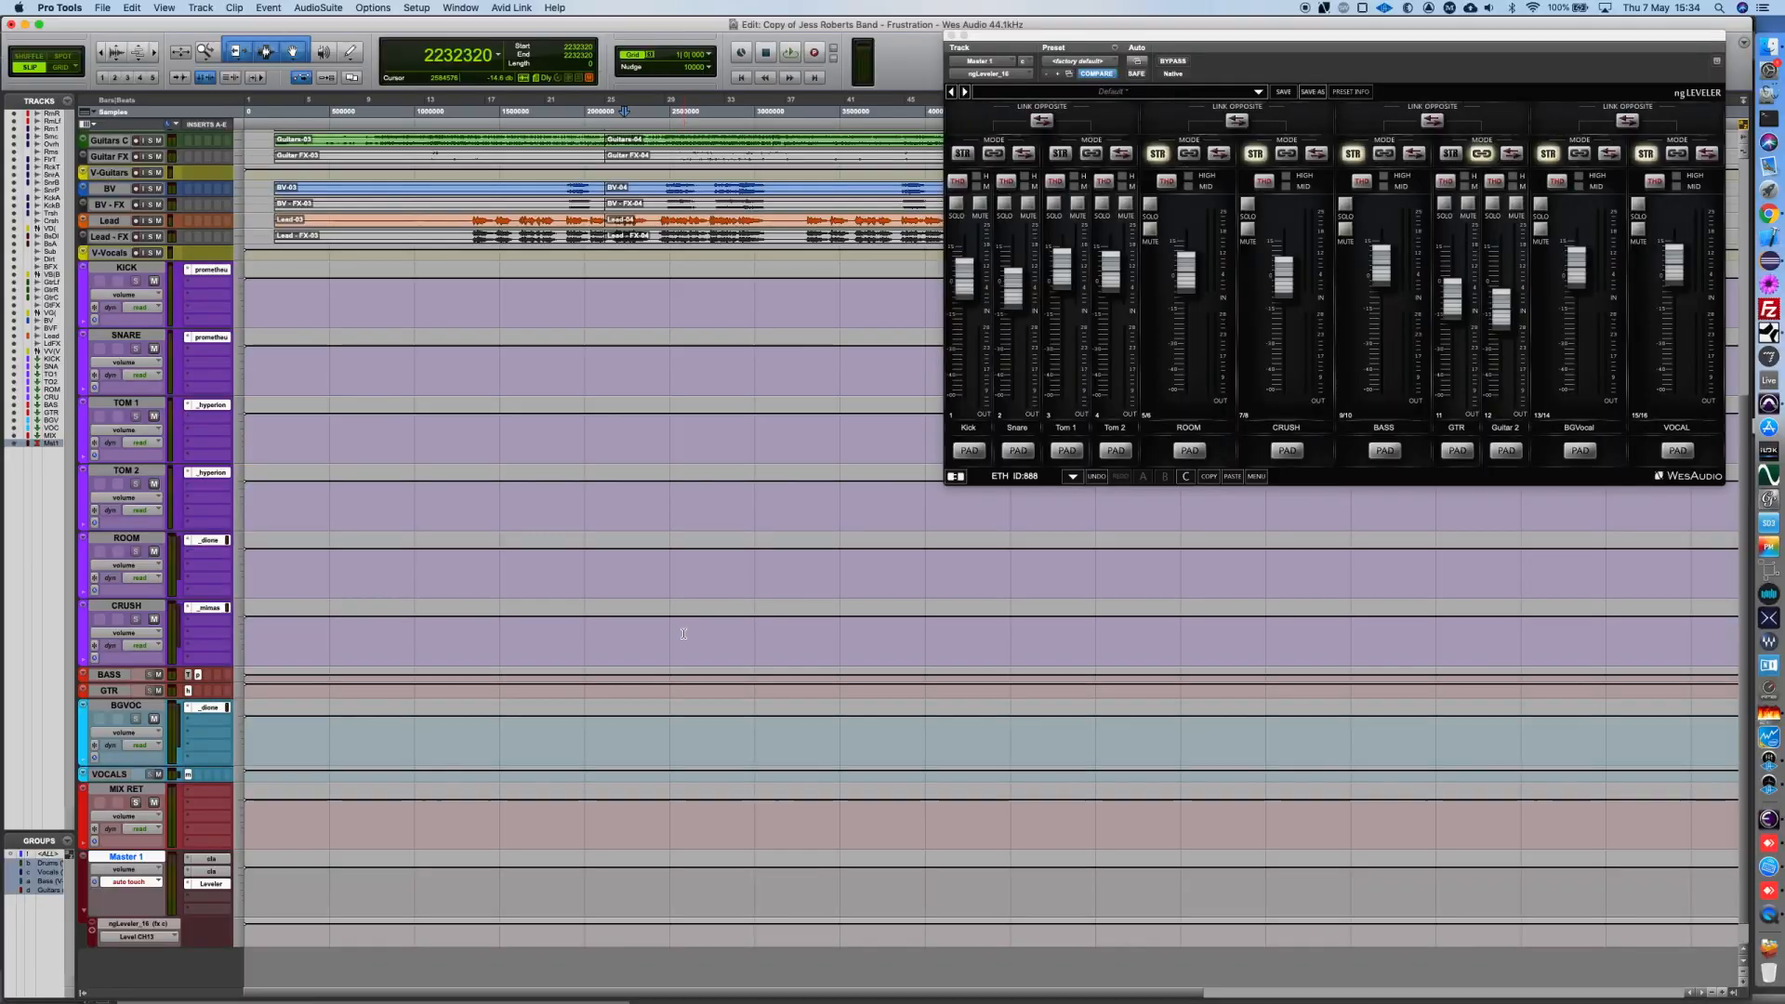
Start session playback from the transport with the ngLeveler plugin window still open
left_click(793, 52)
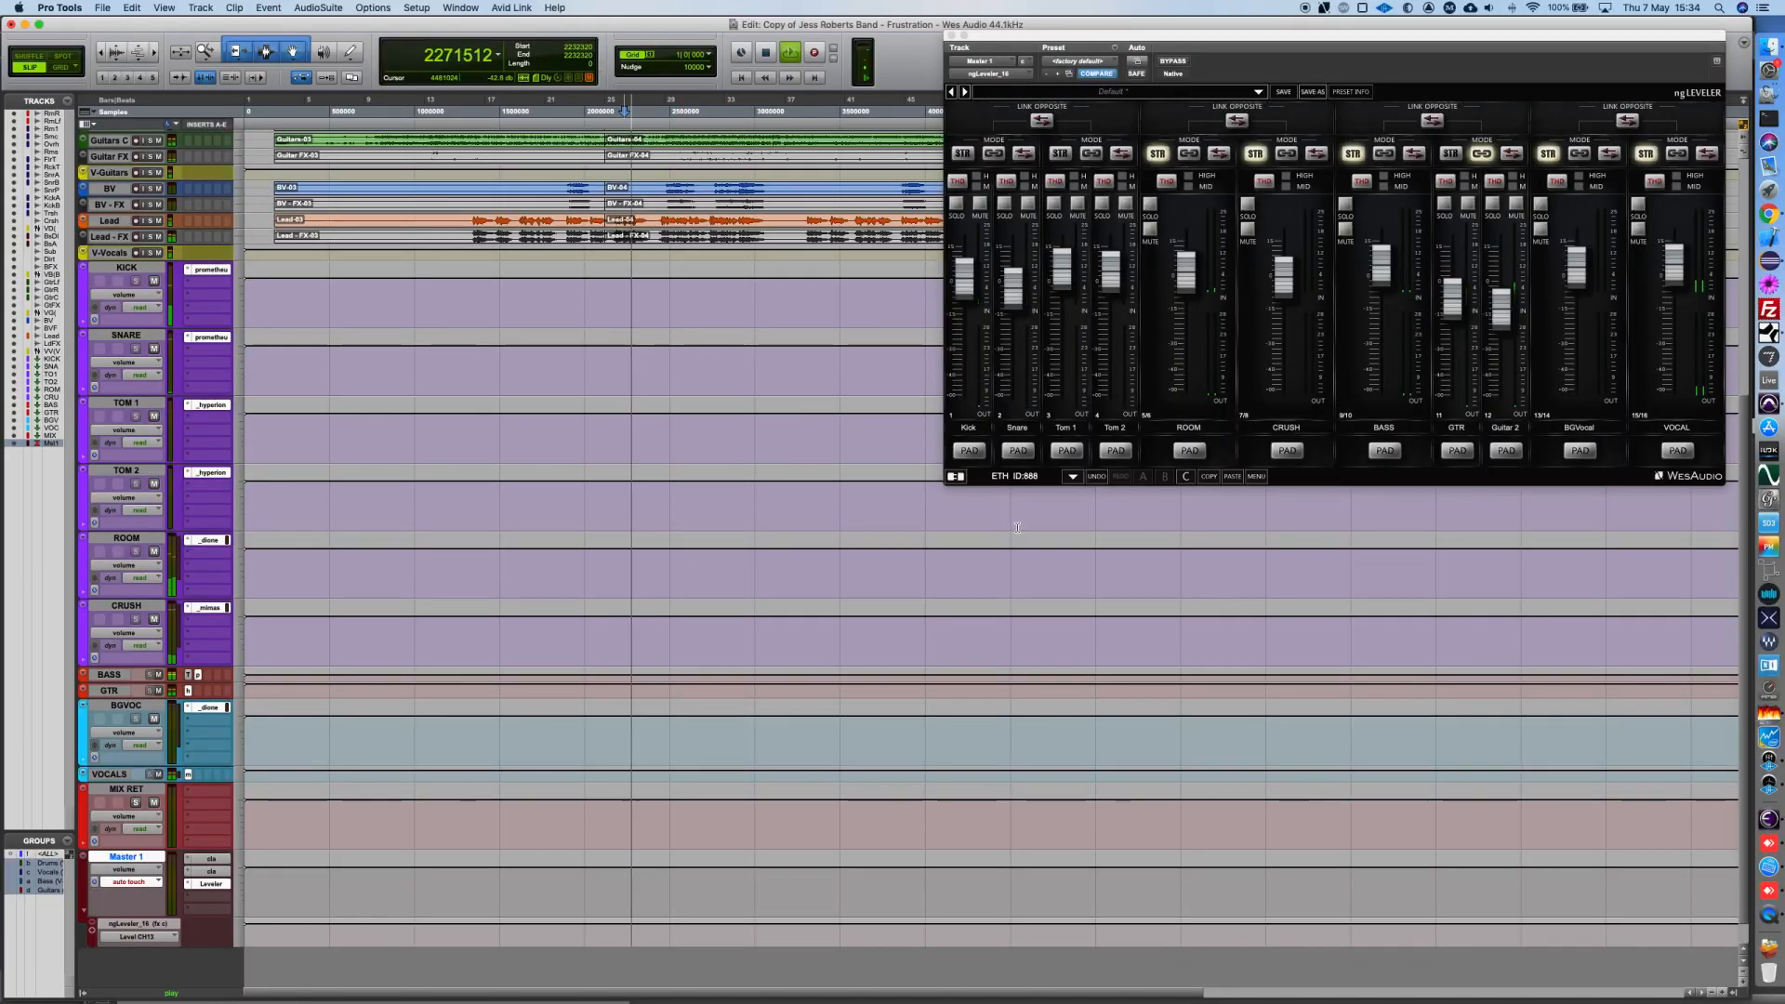